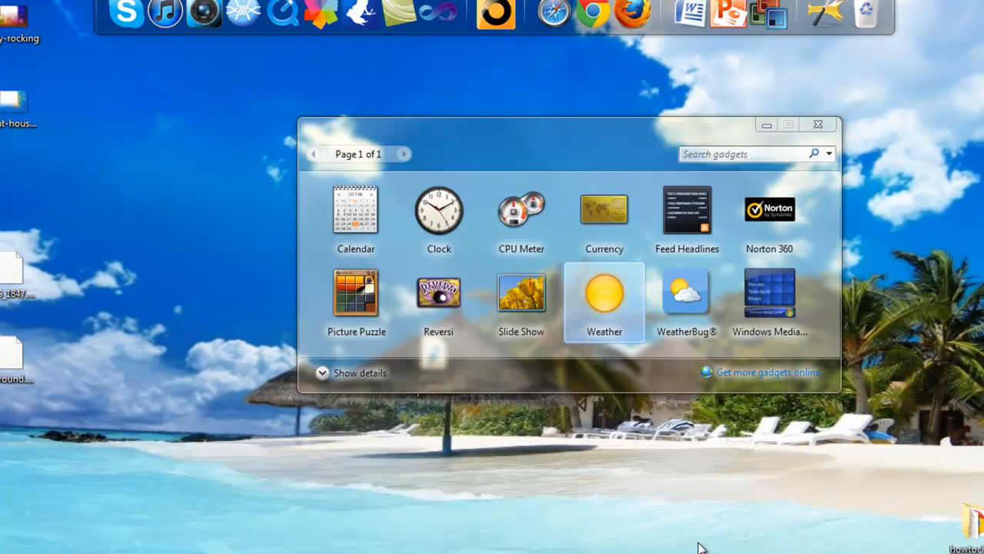
{"action": "mouse_move", "coordinate": [664, 537]}
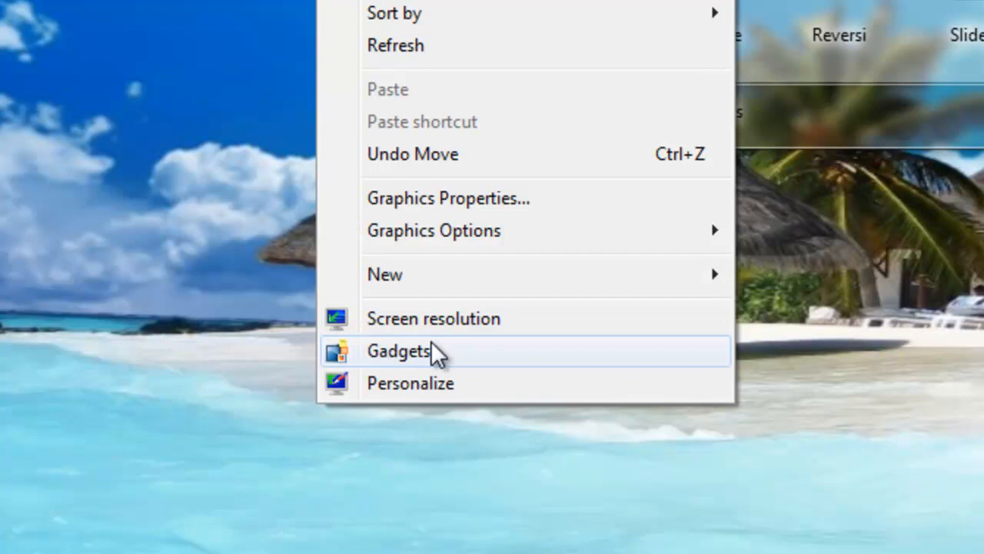
{"action": "mouse_move", "coordinate": [398, 355]}
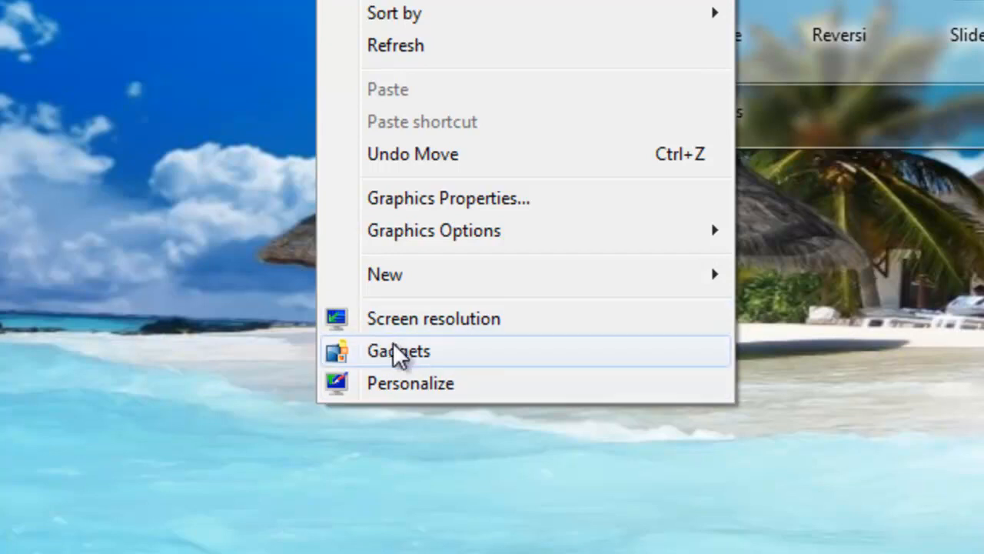
Step: Open the desktop gadget gallery from the context menu to add the Weather gadget
{"action": "left_click", "coordinate": [398, 351]}
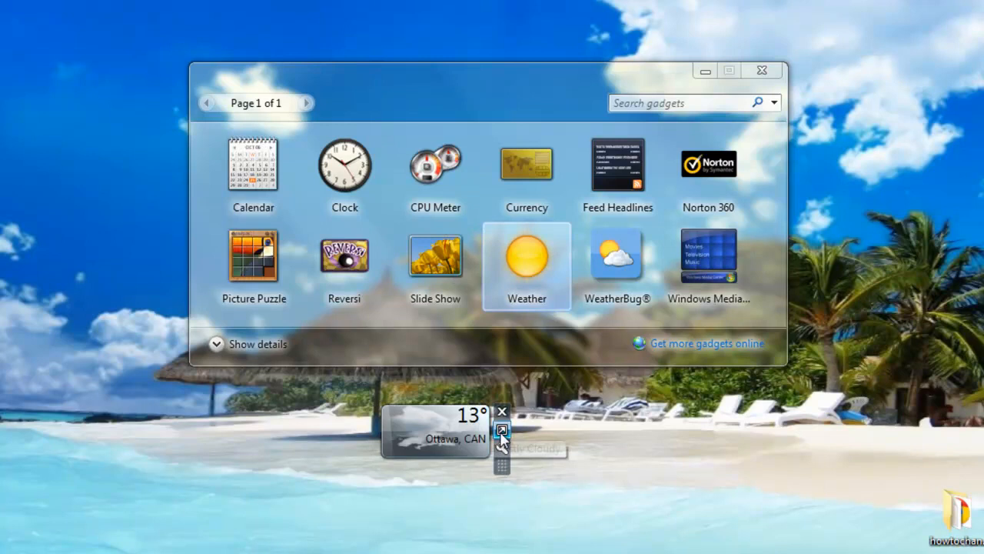
Step: Set the Weather gadget's location to Daytona Beach, FL and display temperatures in Celsius
{"action": "left_click", "coordinate": [501, 429]}
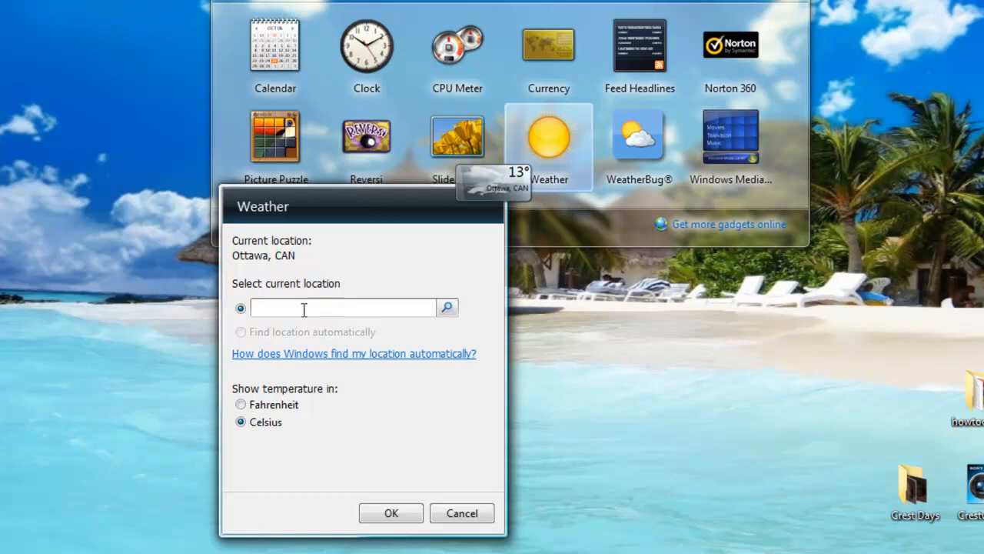
{"action": "type", "text": "D"}
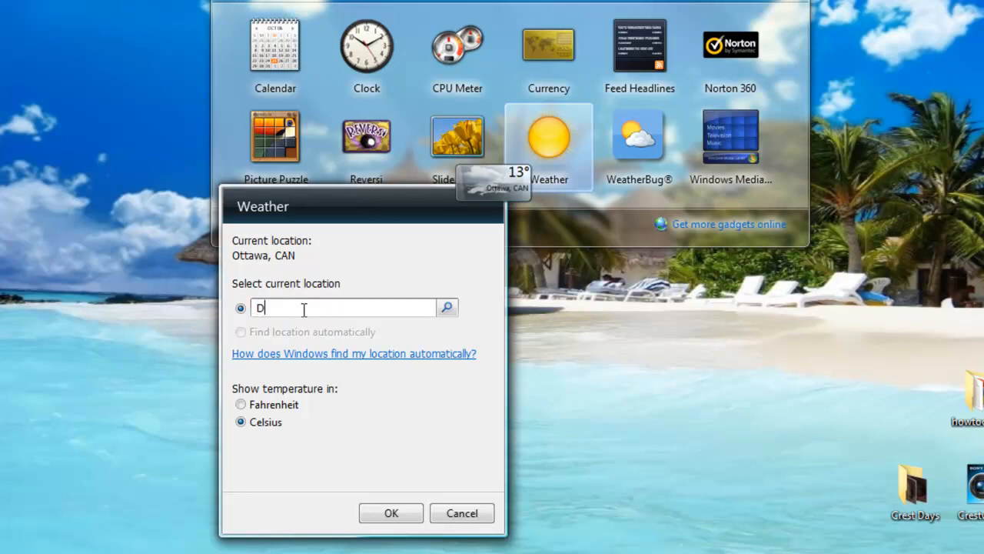
{"action": "type", "text": "aytona"}
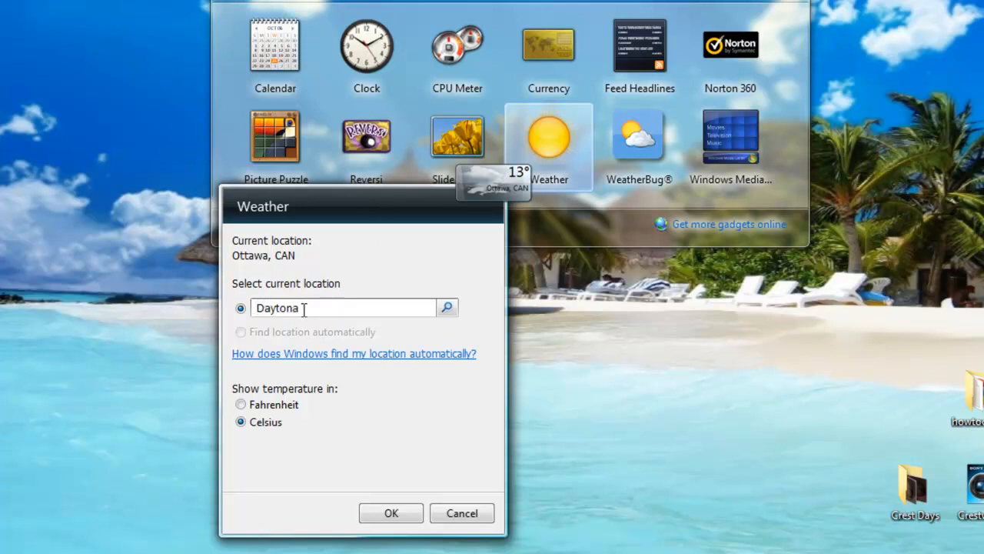
{"action": "left_click", "coordinate": [446, 307]}
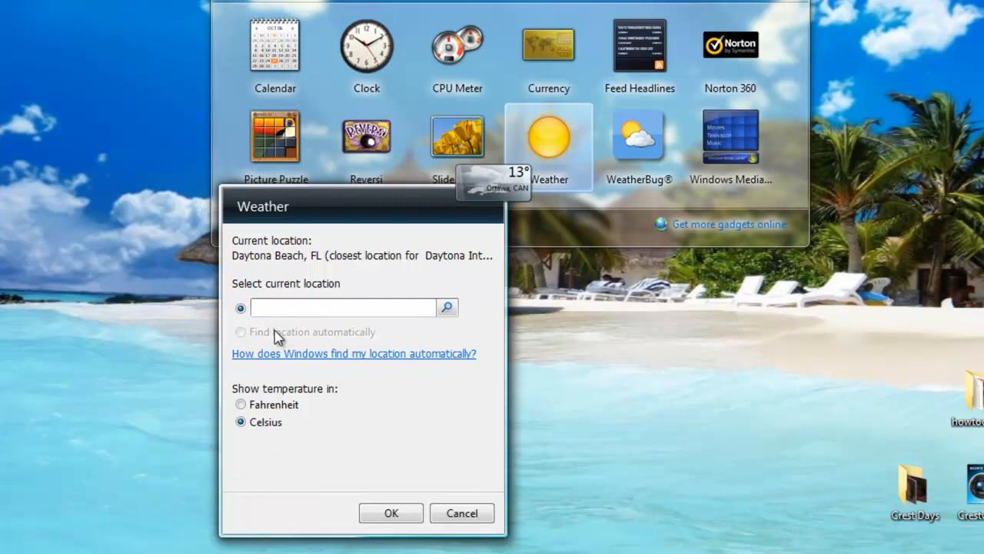
{"action": "type", "text": "daytona"}
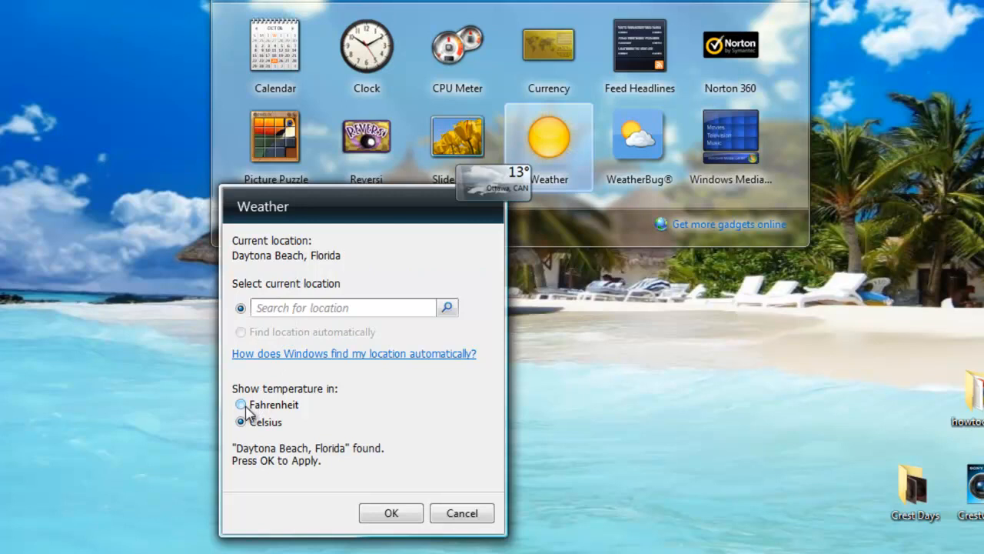
{"action": "left_click", "coordinate": [240, 421]}
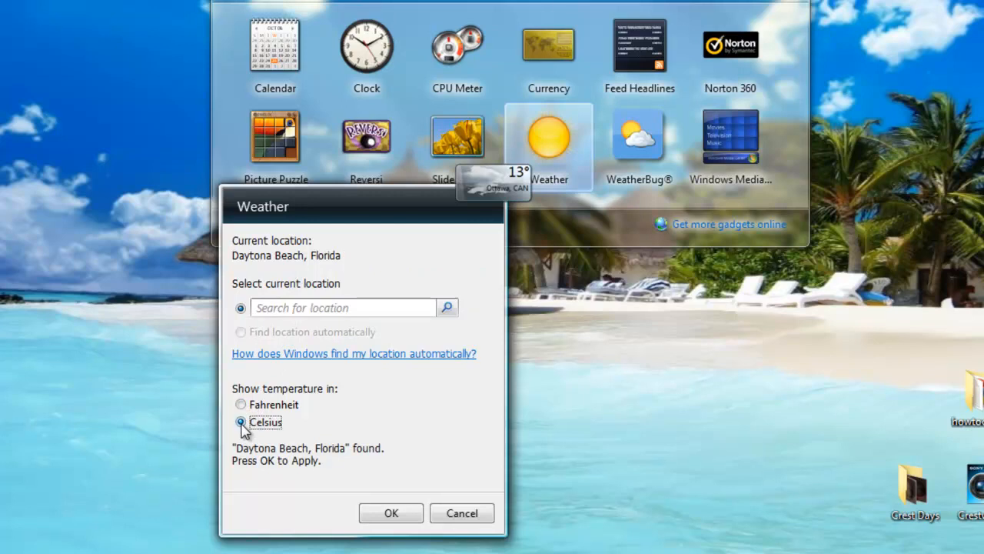
{"action": "left_click", "coordinate": [391, 513]}
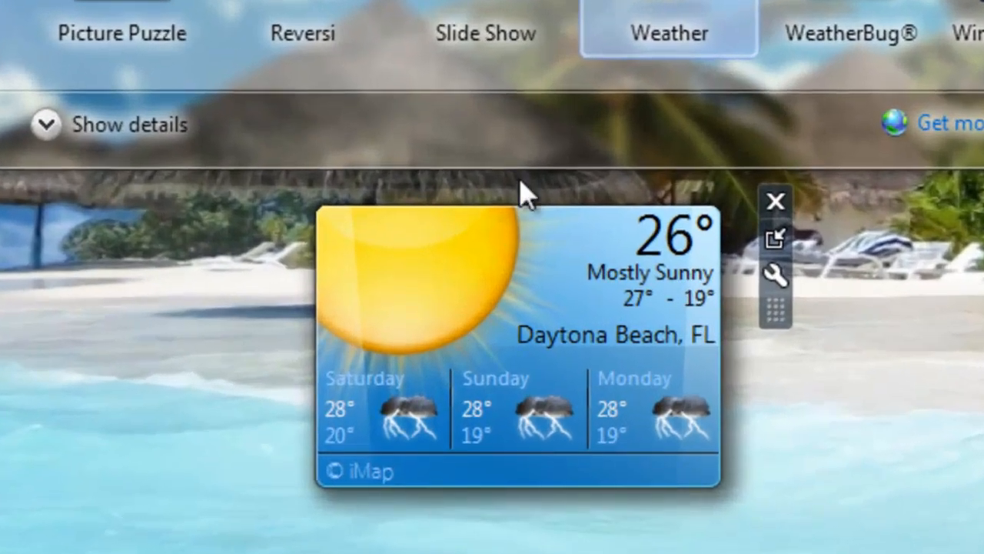
{"action": "mouse_move", "coordinate": [599, 396]}
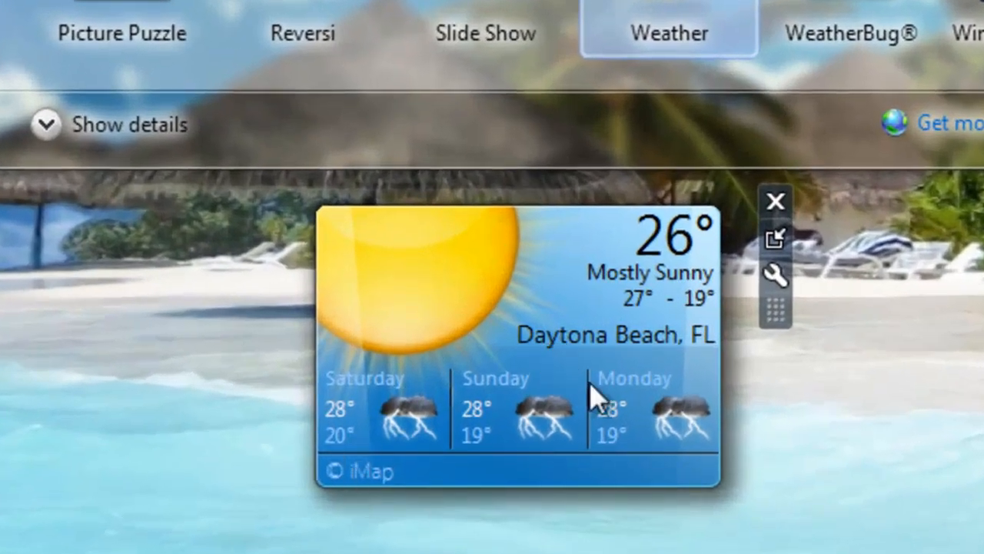
{"action": "mouse_move", "coordinate": [757, 323]}
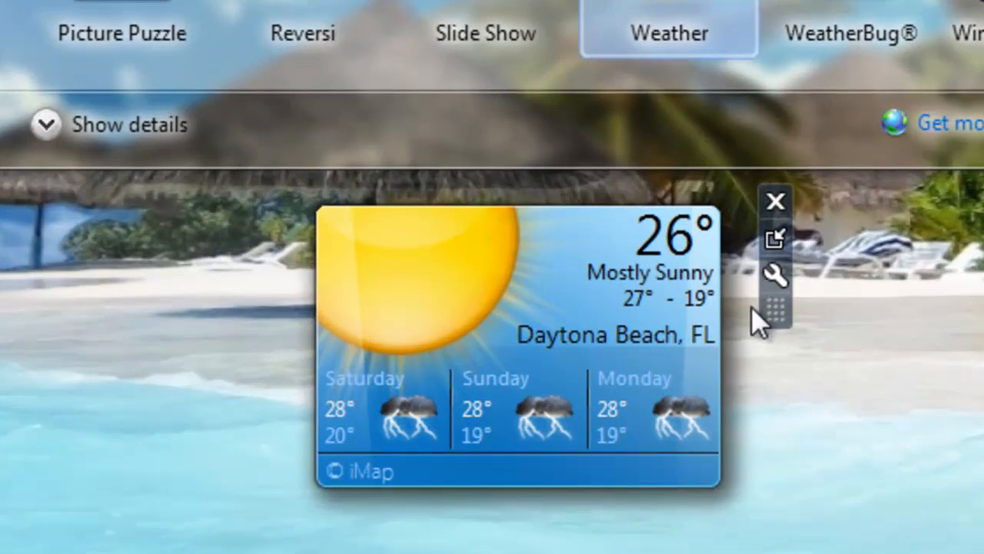
{"action": "mouse_move", "coordinate": [695, 315]}
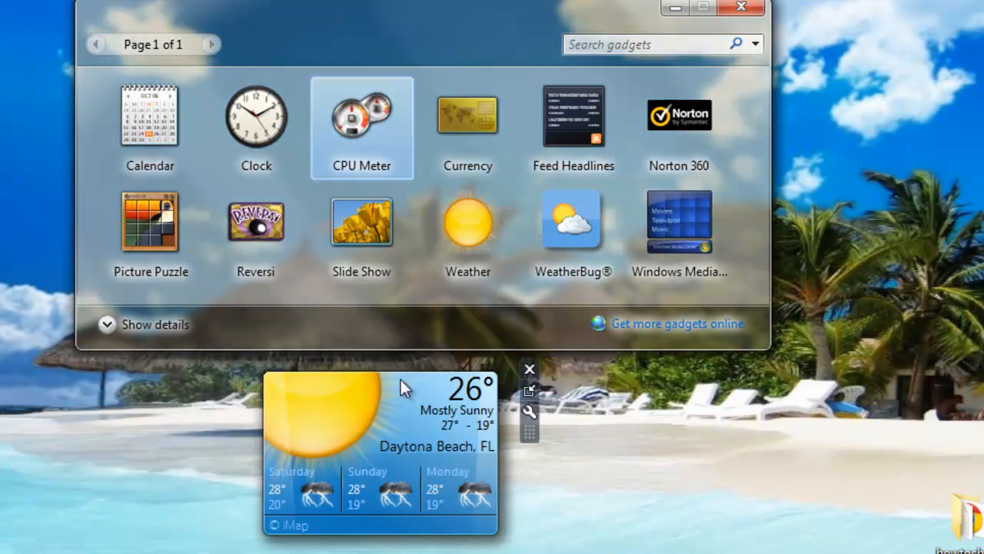
Step: Browse the 'Get more gadgets online' page down to WeatherBug, World Clock and World Weather
{"action": "left_click", "coordinate": [677, 323]}
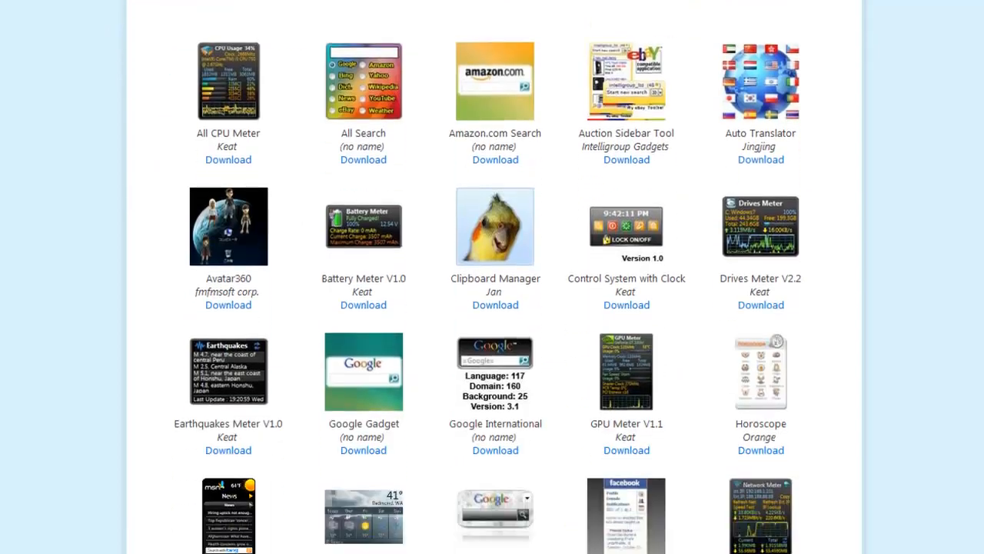
{"action": "scroll", "scroll_direction": "down", "scroll_amount": 3}
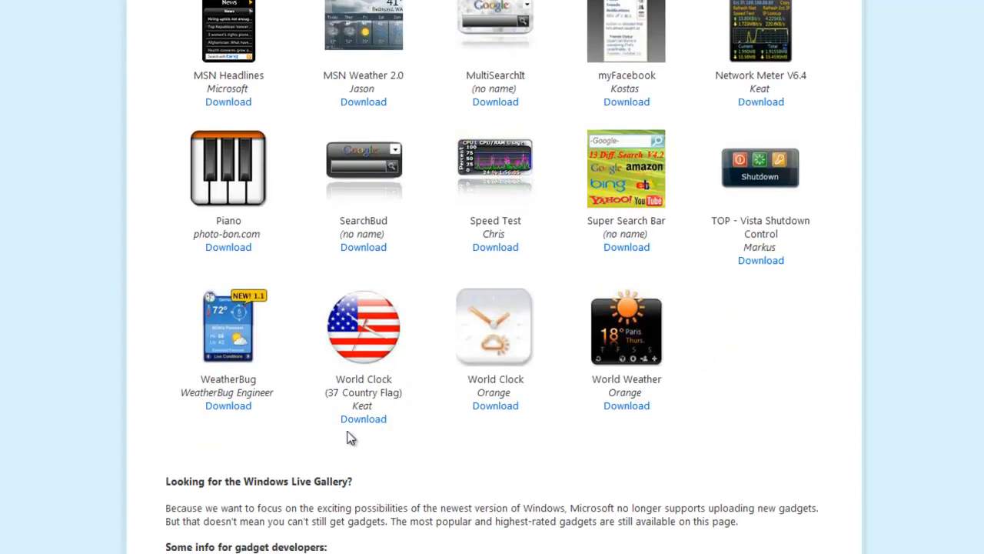